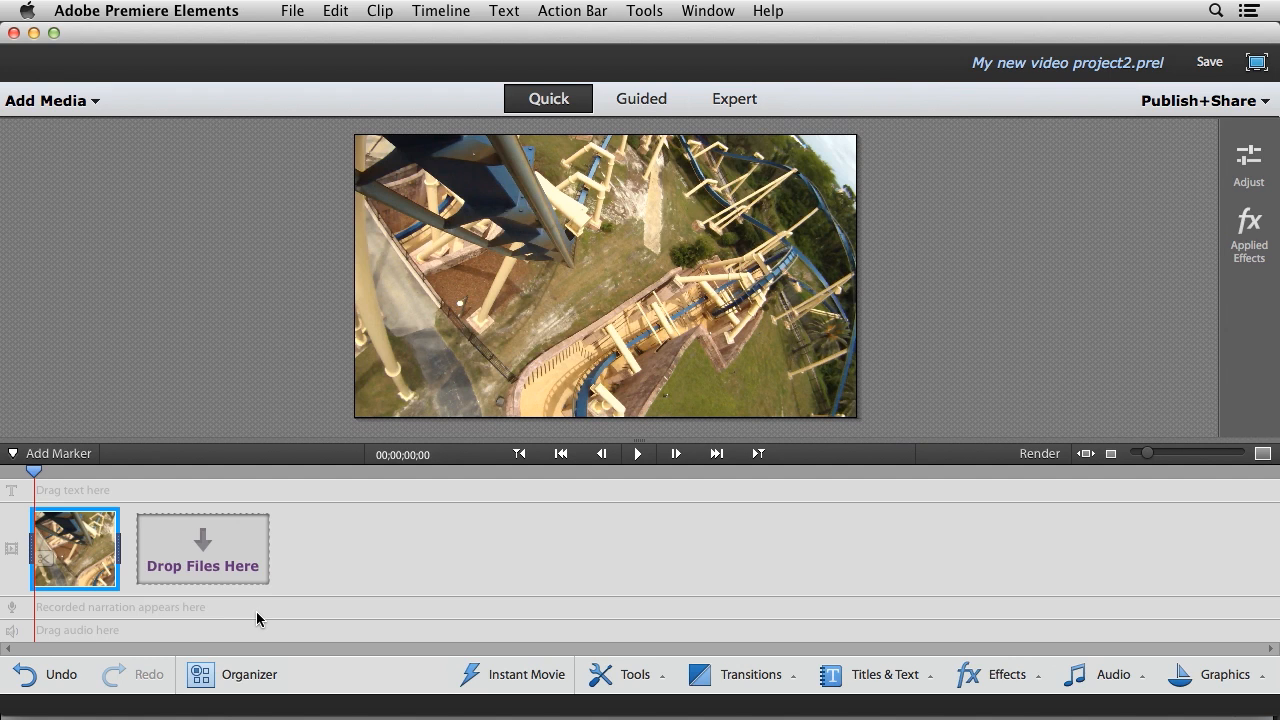
mouse_move(248, 612)
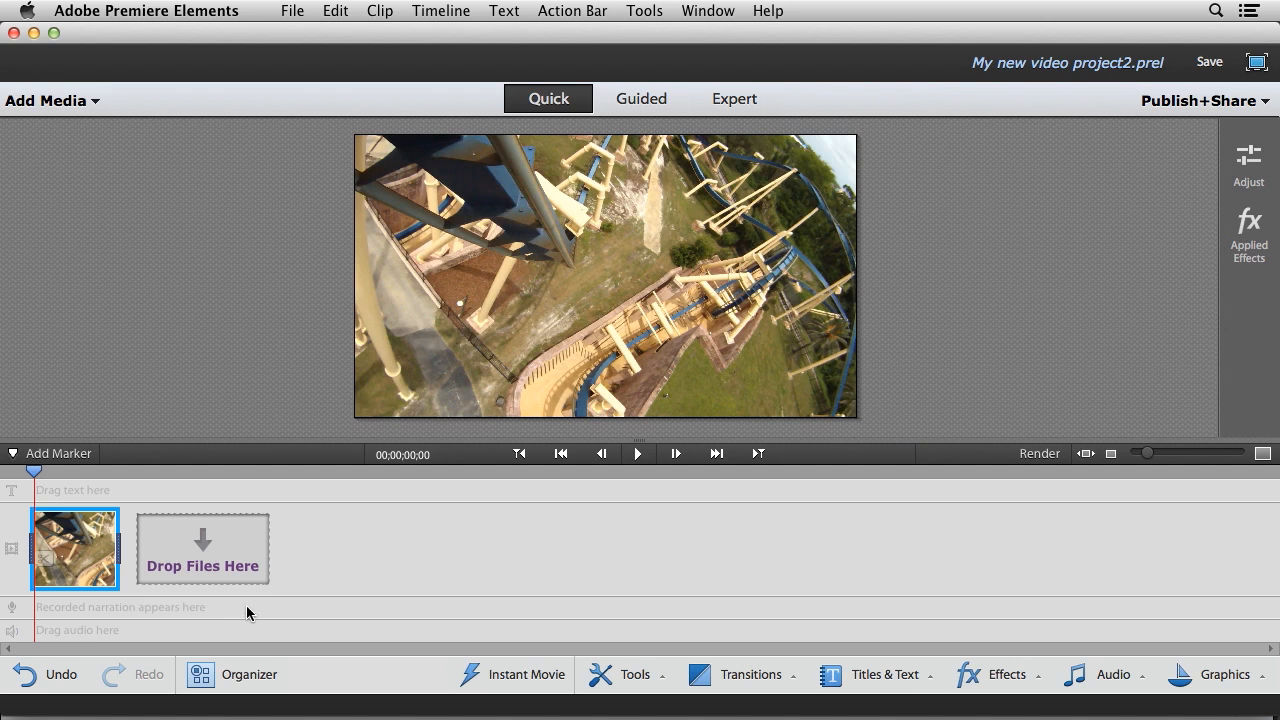
mouse_move(558, 552)
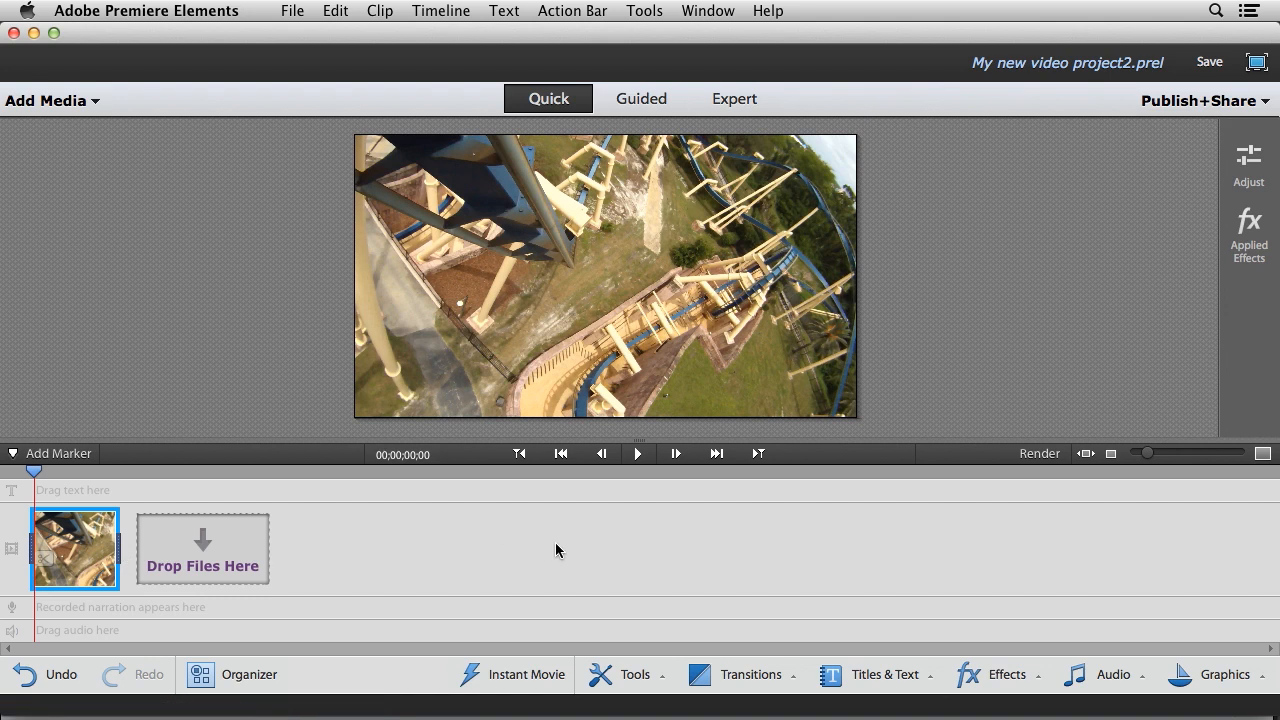
mouse_move(1178, 504)
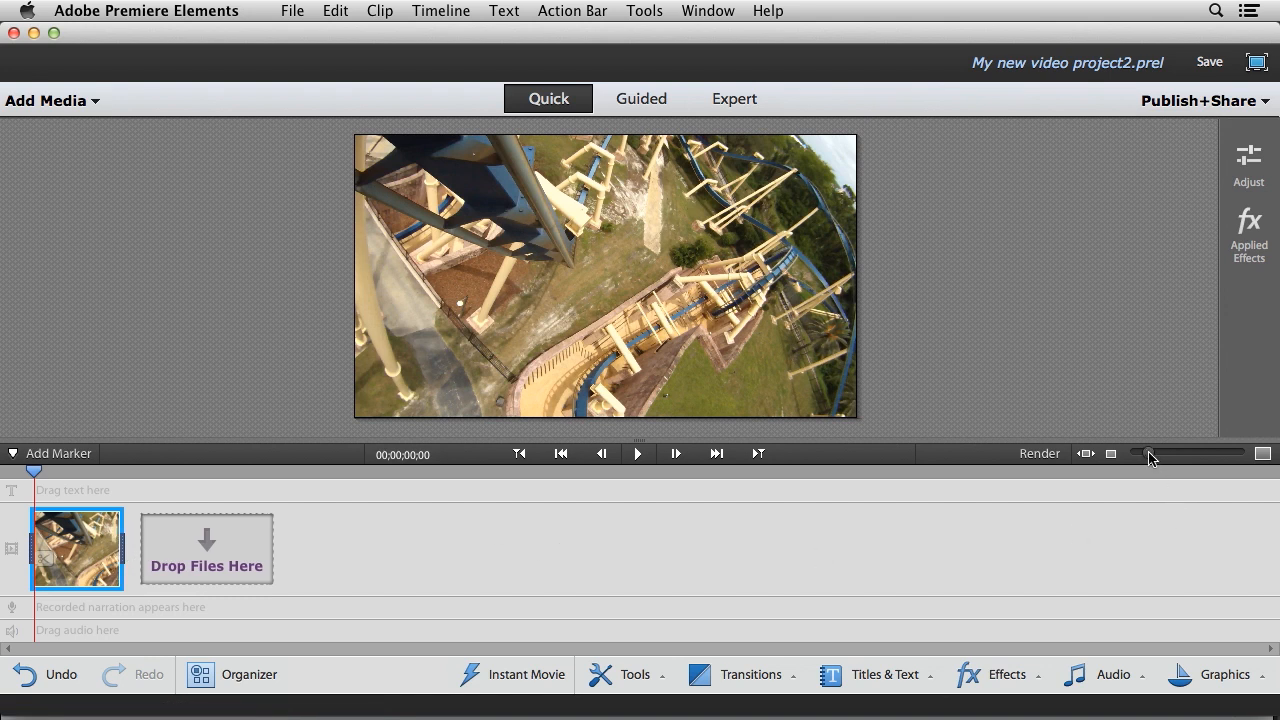
Zoom the Quick timeline so the roller coaster clip stretches across it
left_click_drag(1150, 456, 1178, 456)
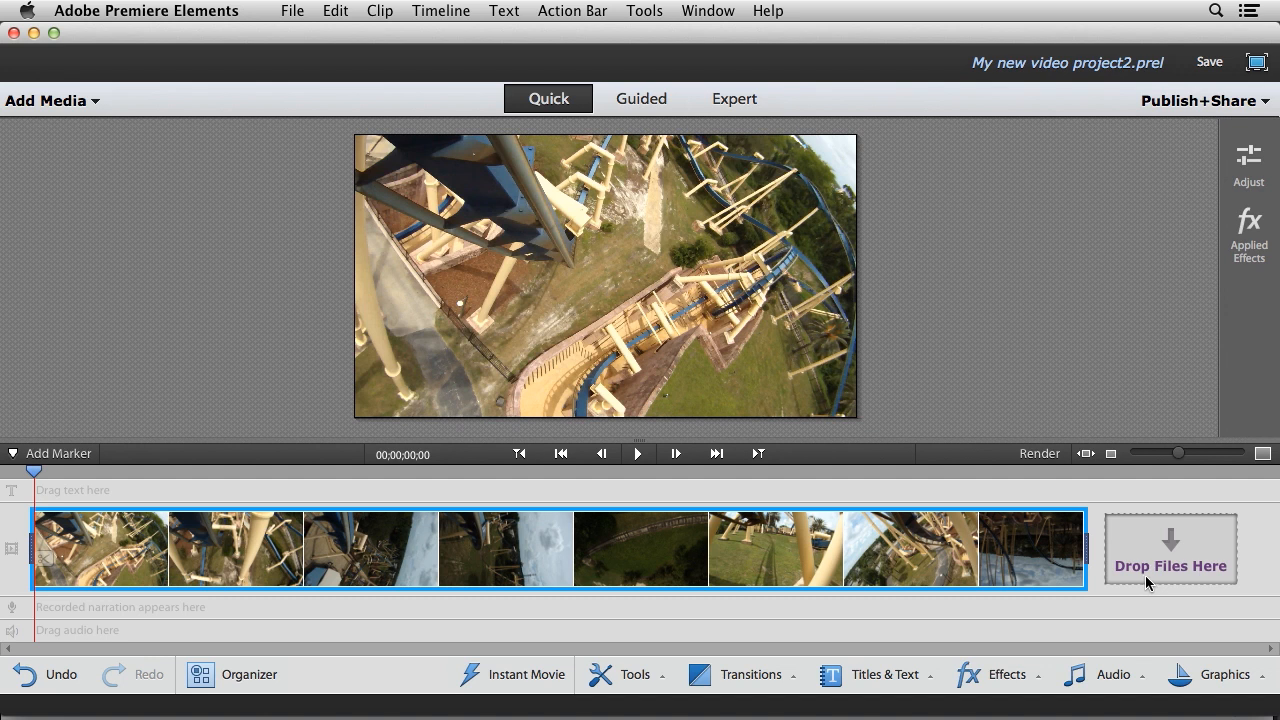
mouse_move(1008, 674)
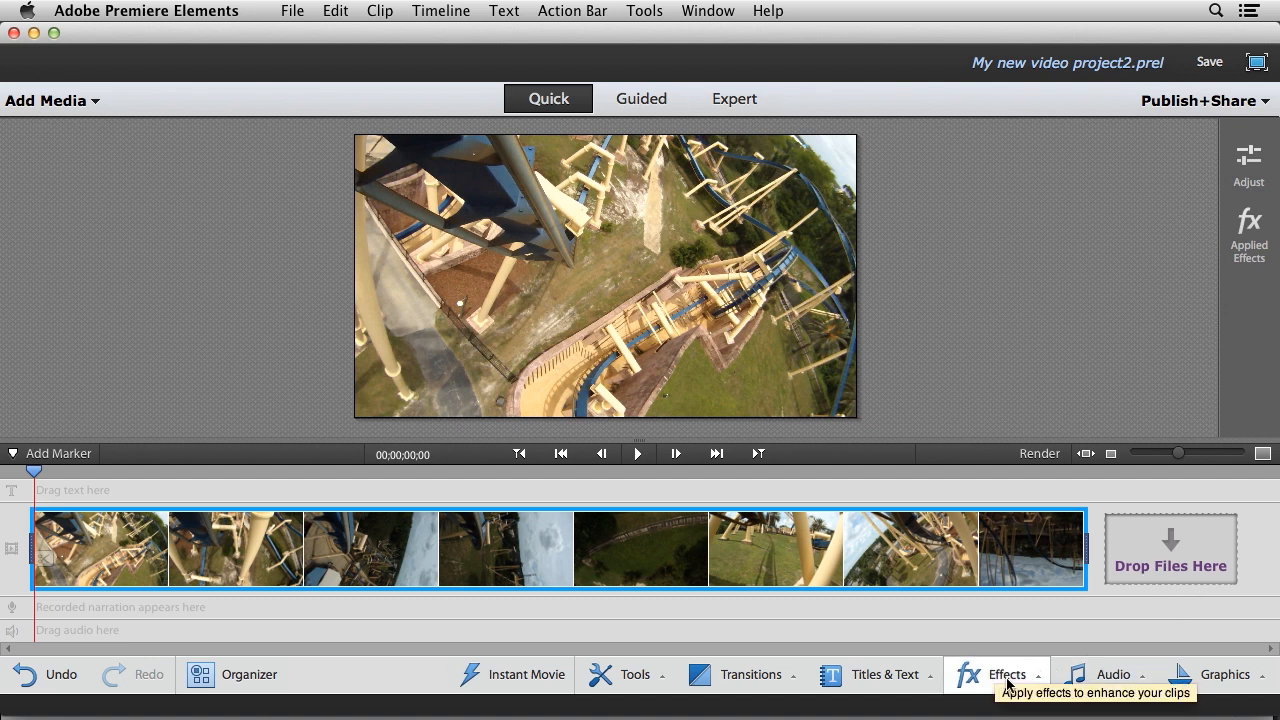
Show the FilmLooks effects category, listing looks such as Comic, Trinity and Vintage
left_click(1004, 674)
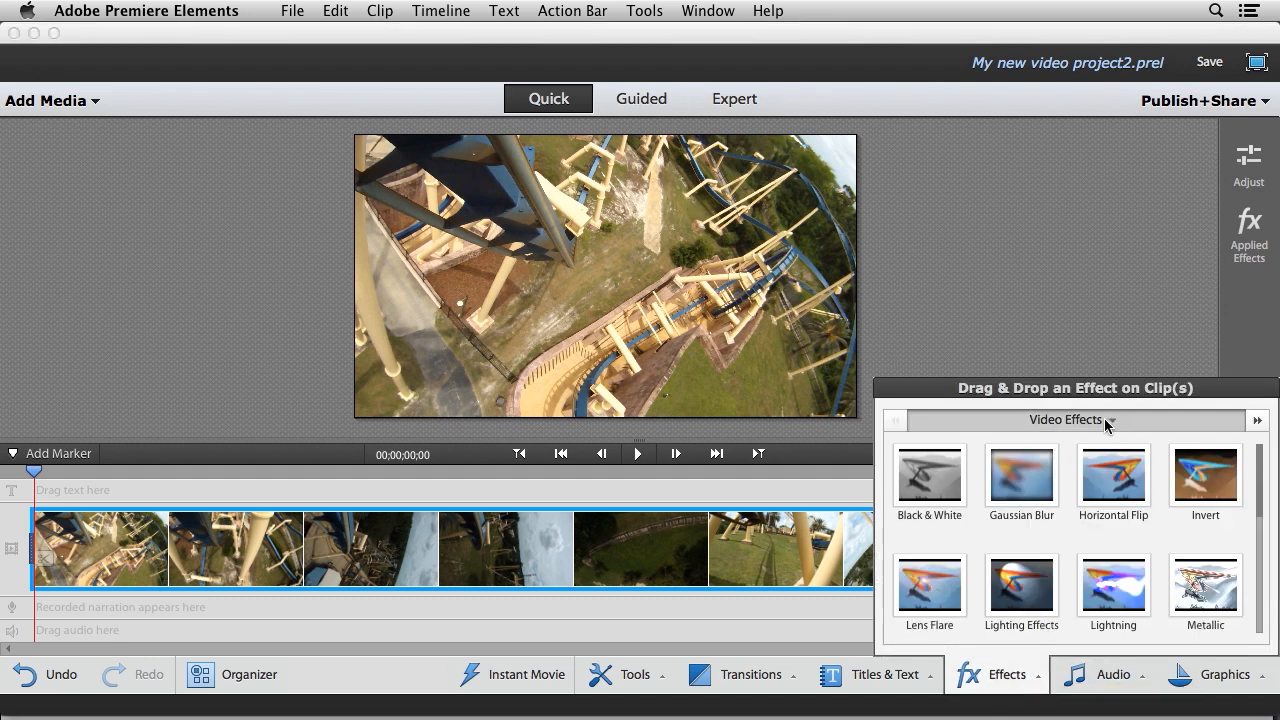
left_click(1070, 420)
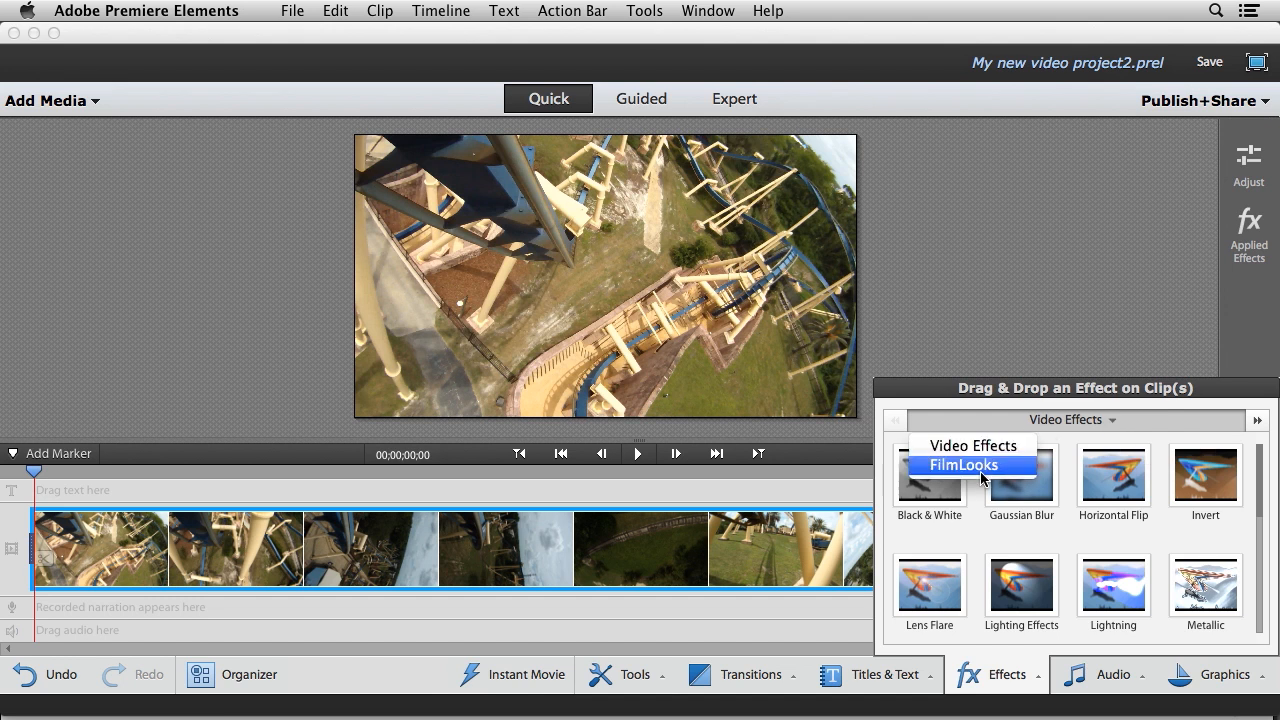
left_click(964, 464)
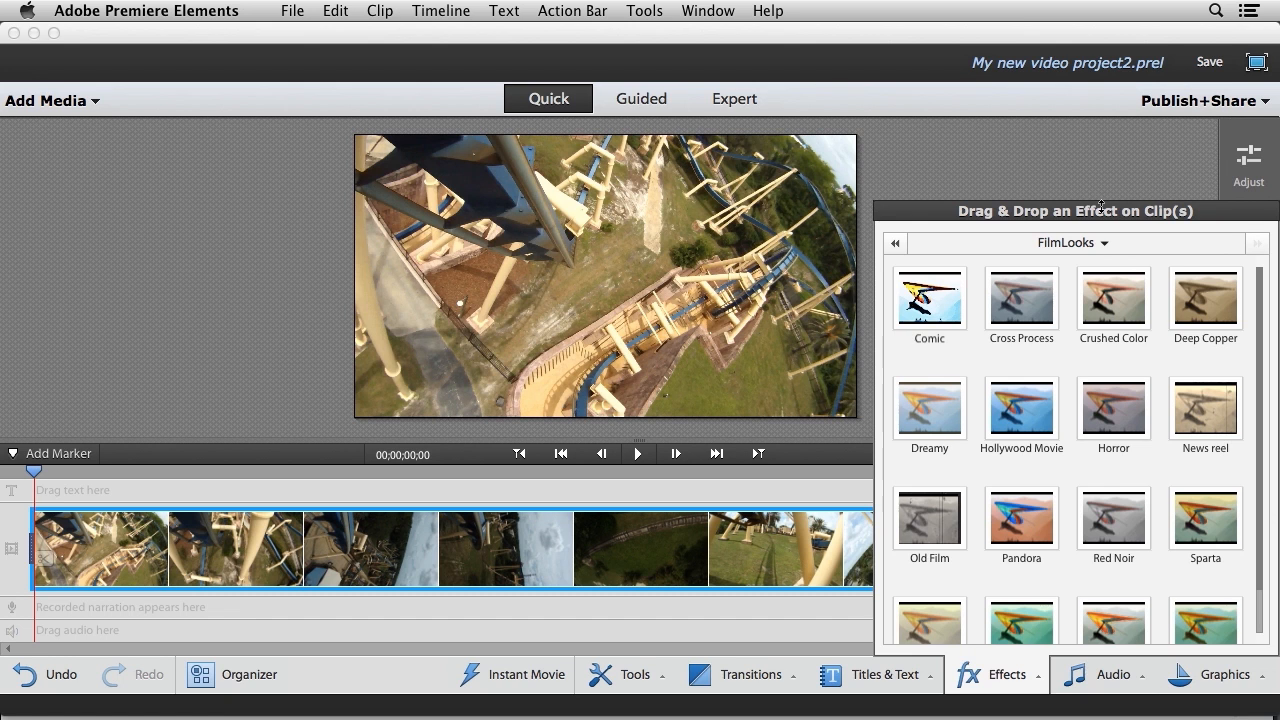
left_click(1020, 408)
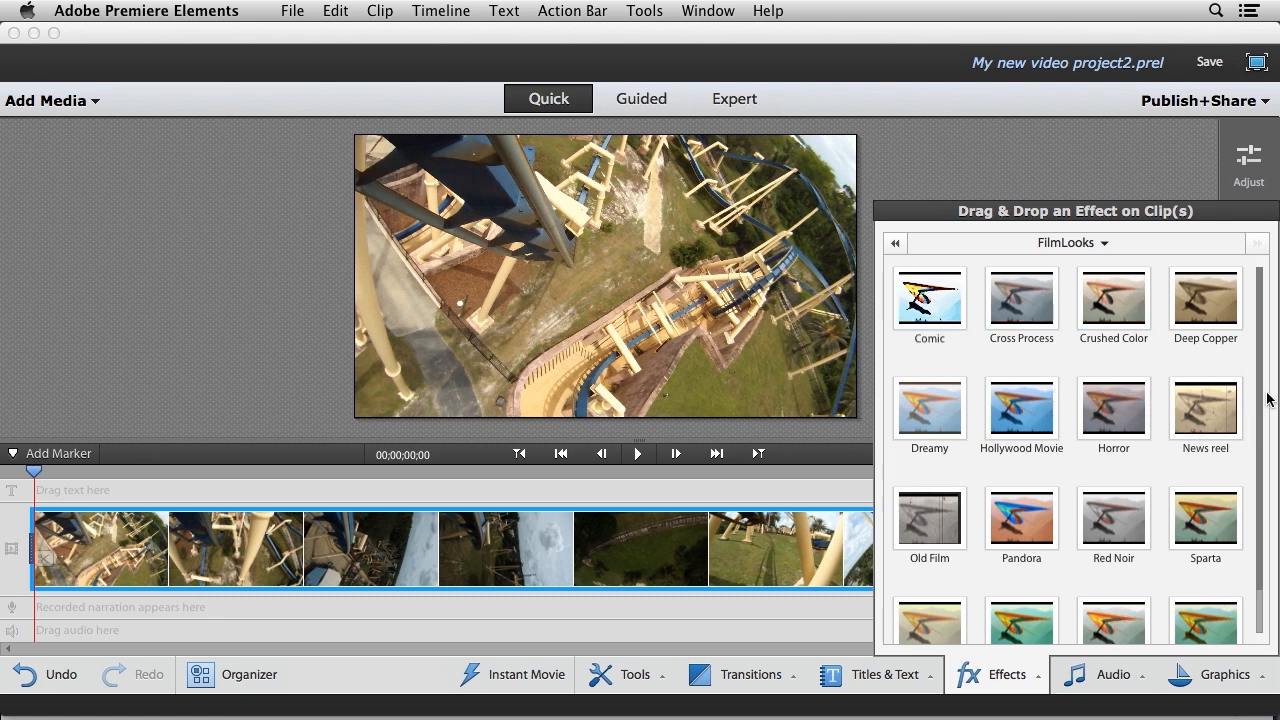
scroll("down", 3)
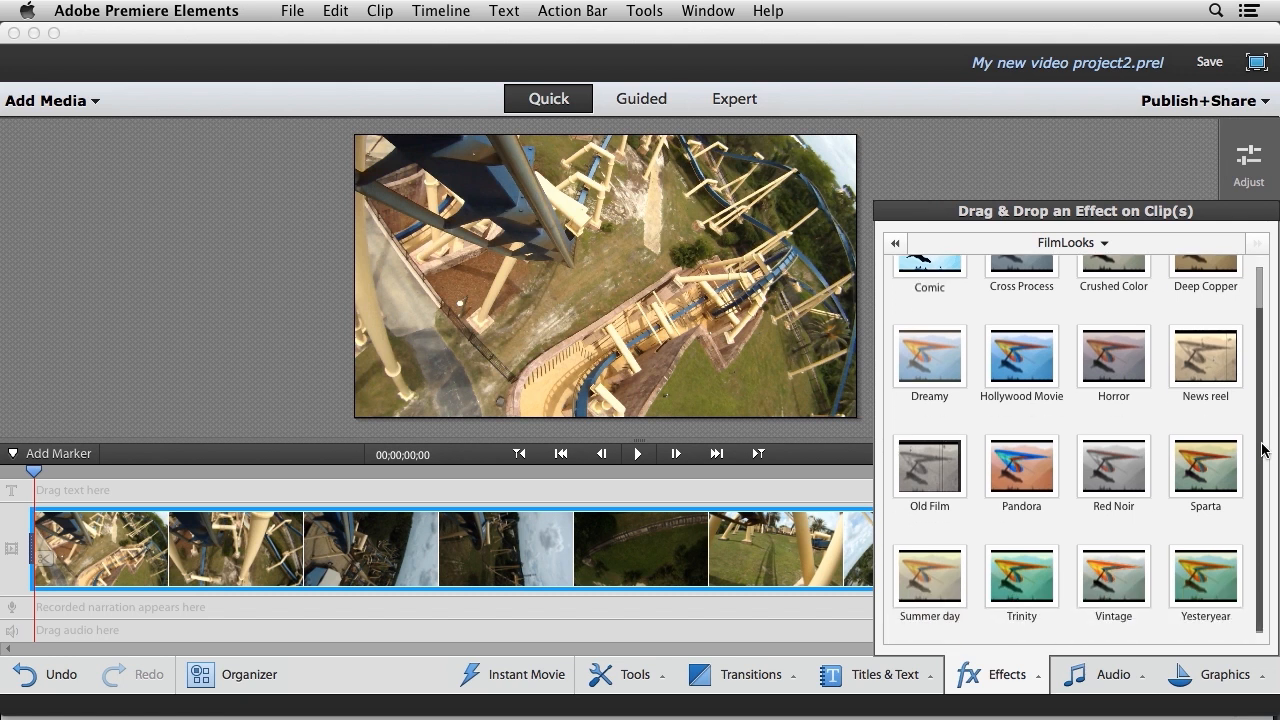
Apply the Trinity look to the entire movie, tinting the footage yellow-green
left_click(1020, 570)
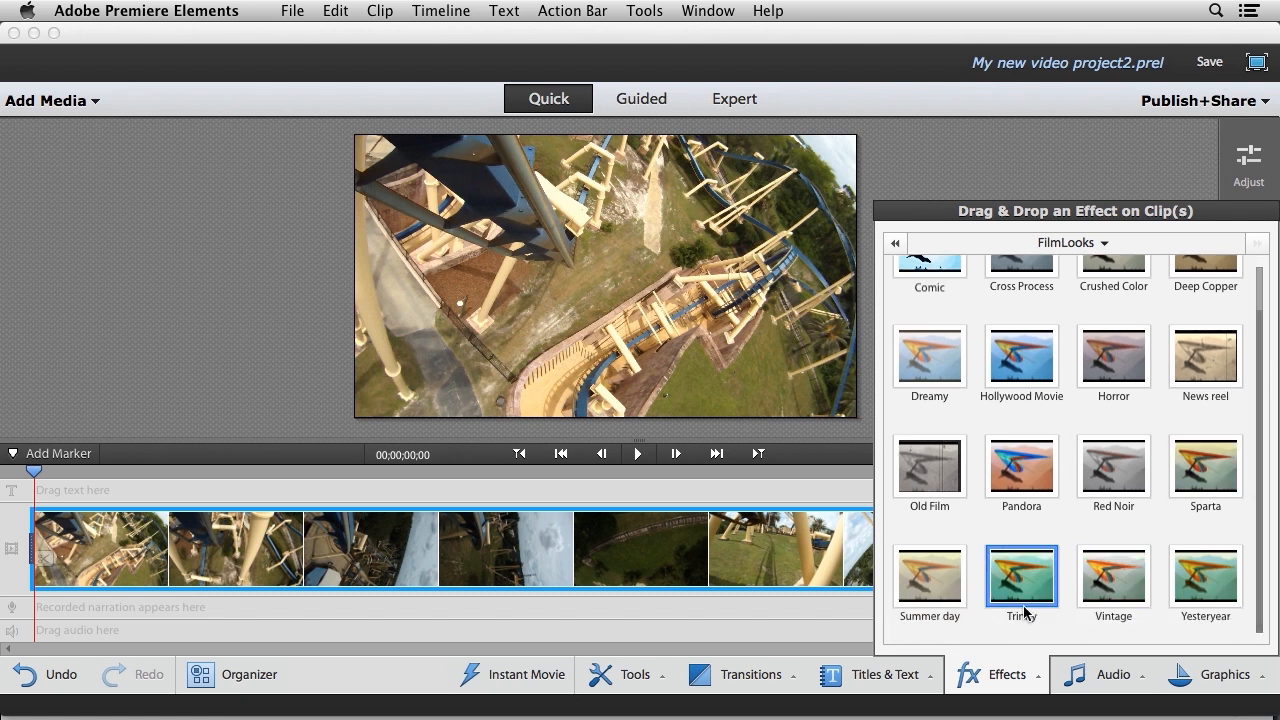
mouse_move(1036, 590)
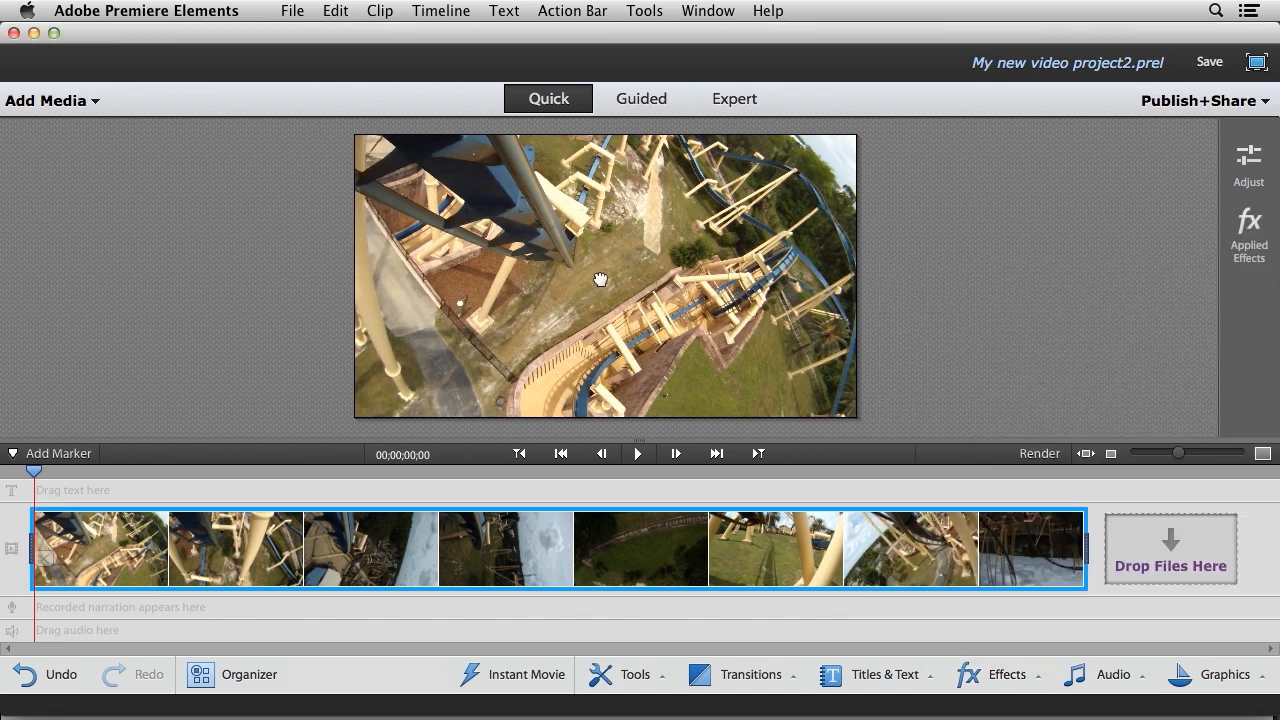
mouse_move(608, 268)
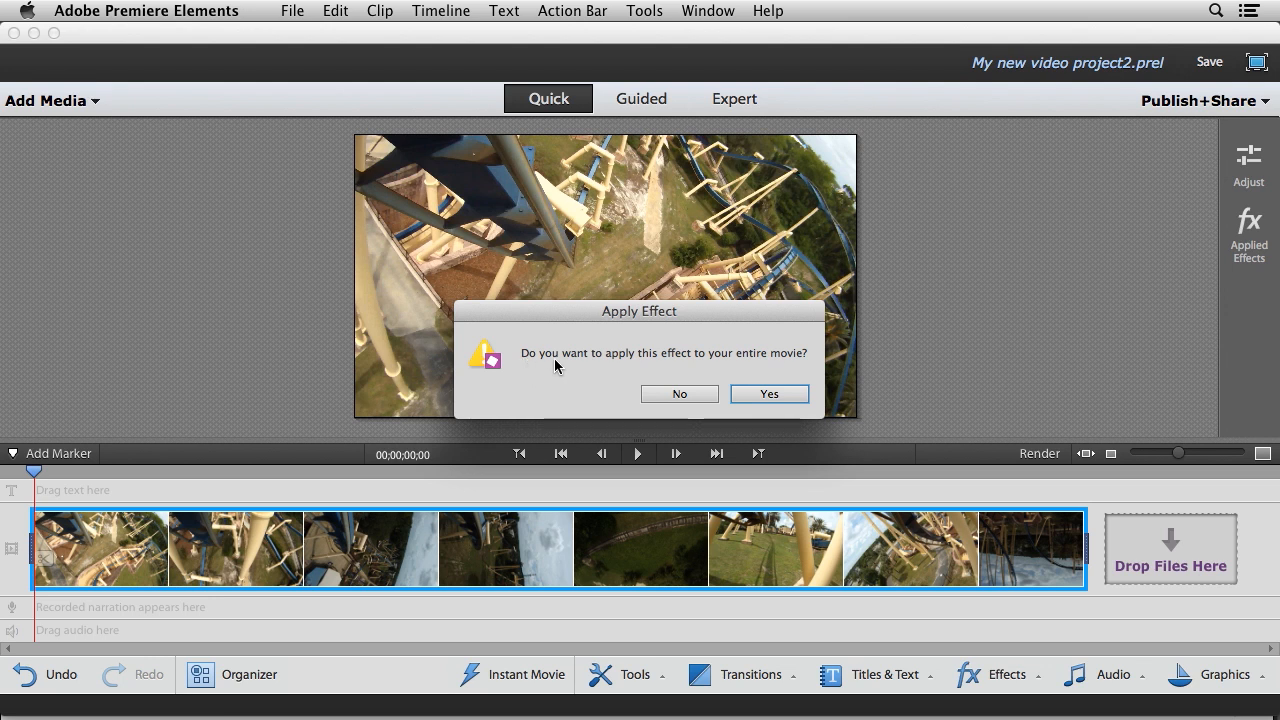
mouse_move(698, 368)
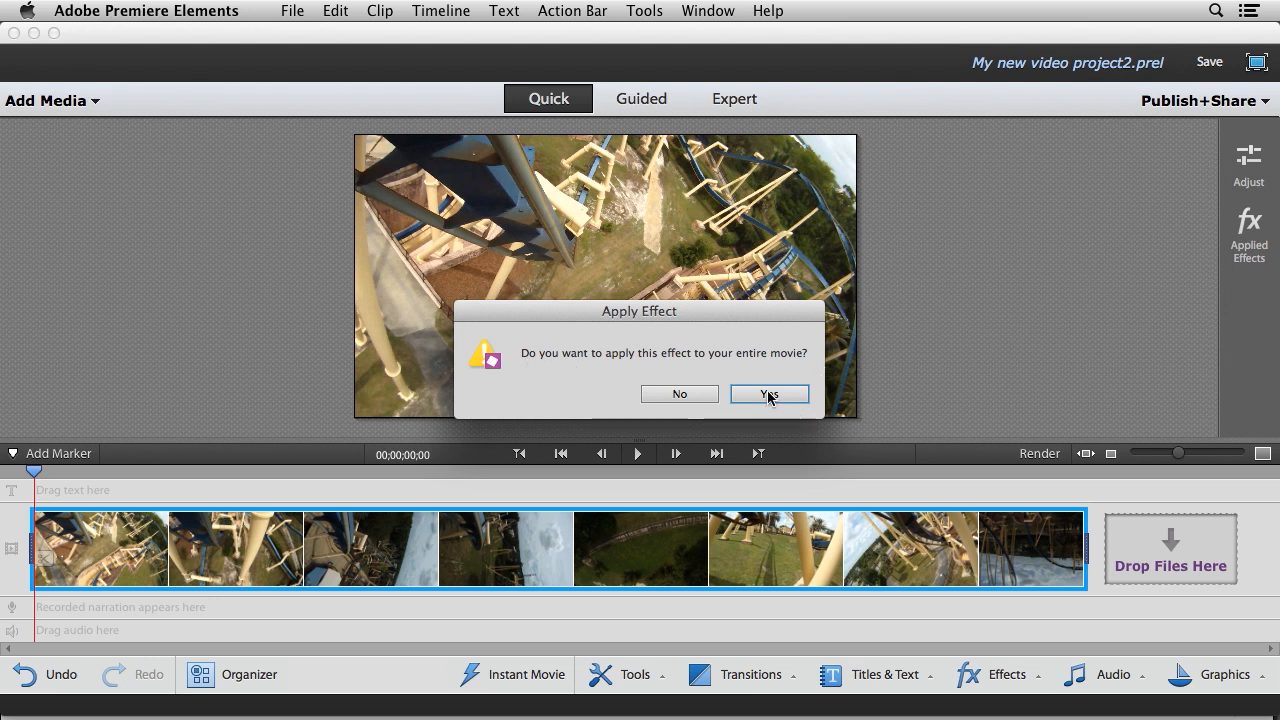
left_click(768, 392)
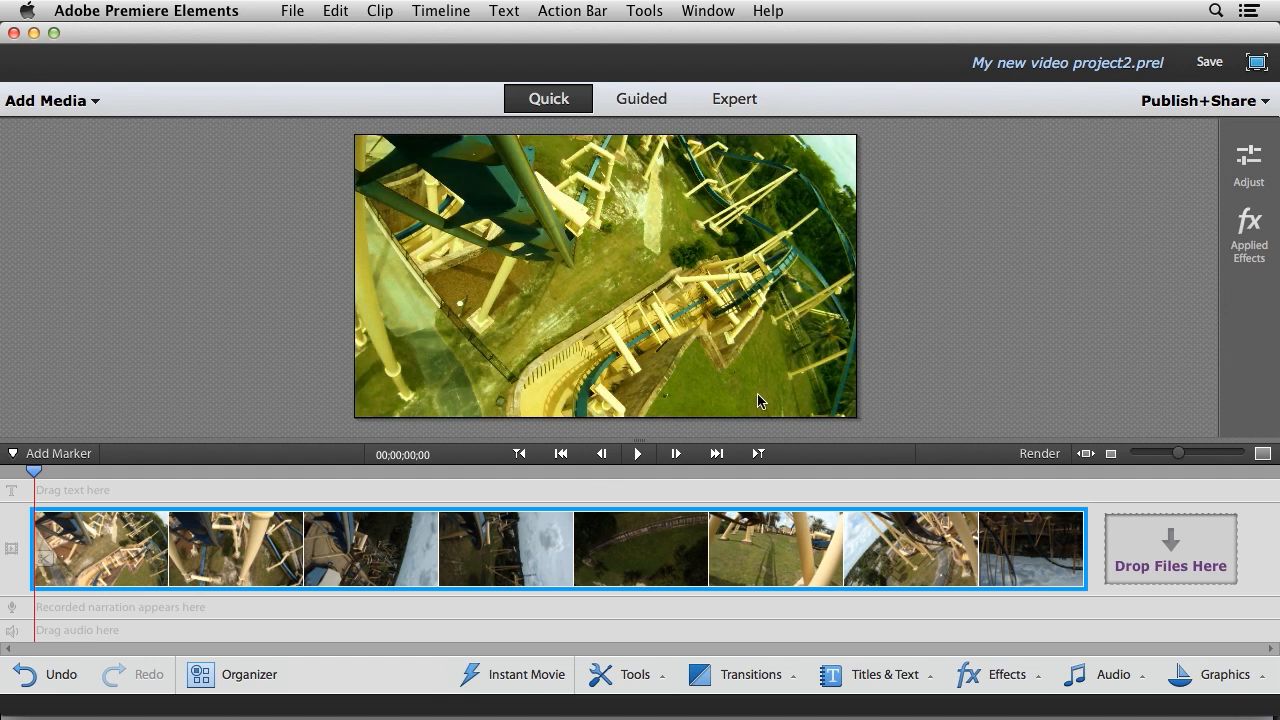
mouse_move(556, 296)
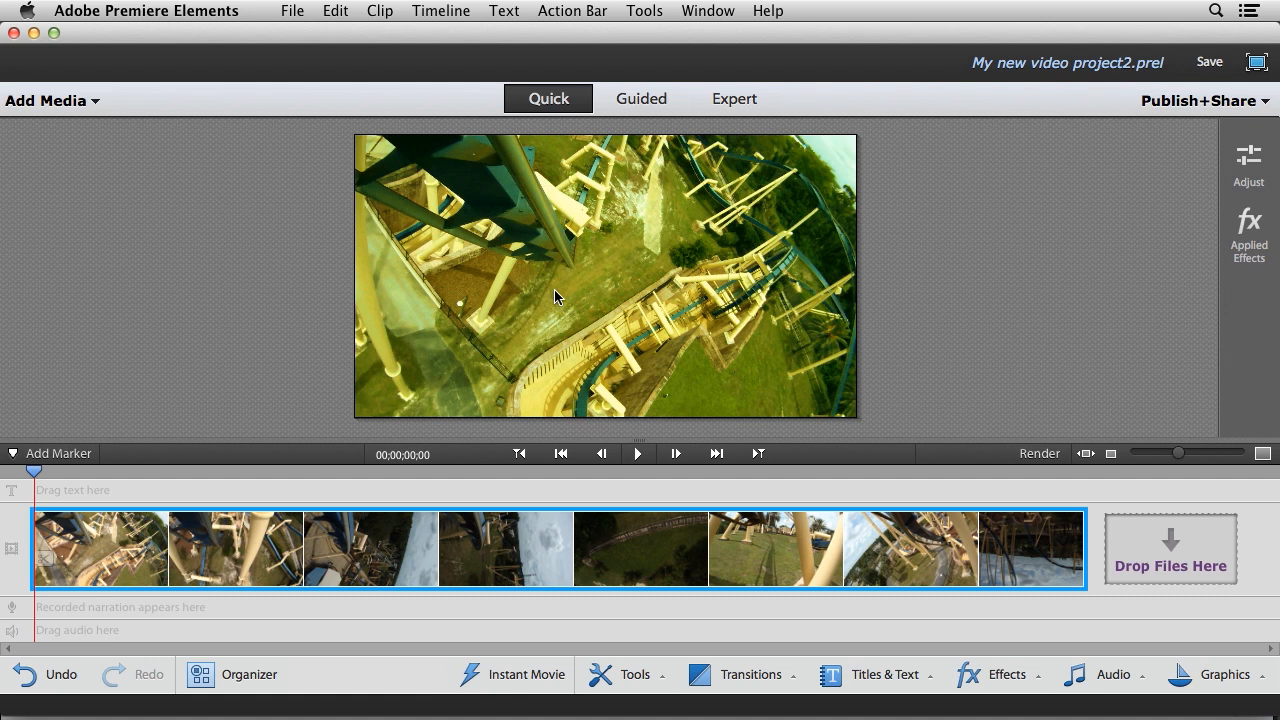
mouse_move(642, 298)
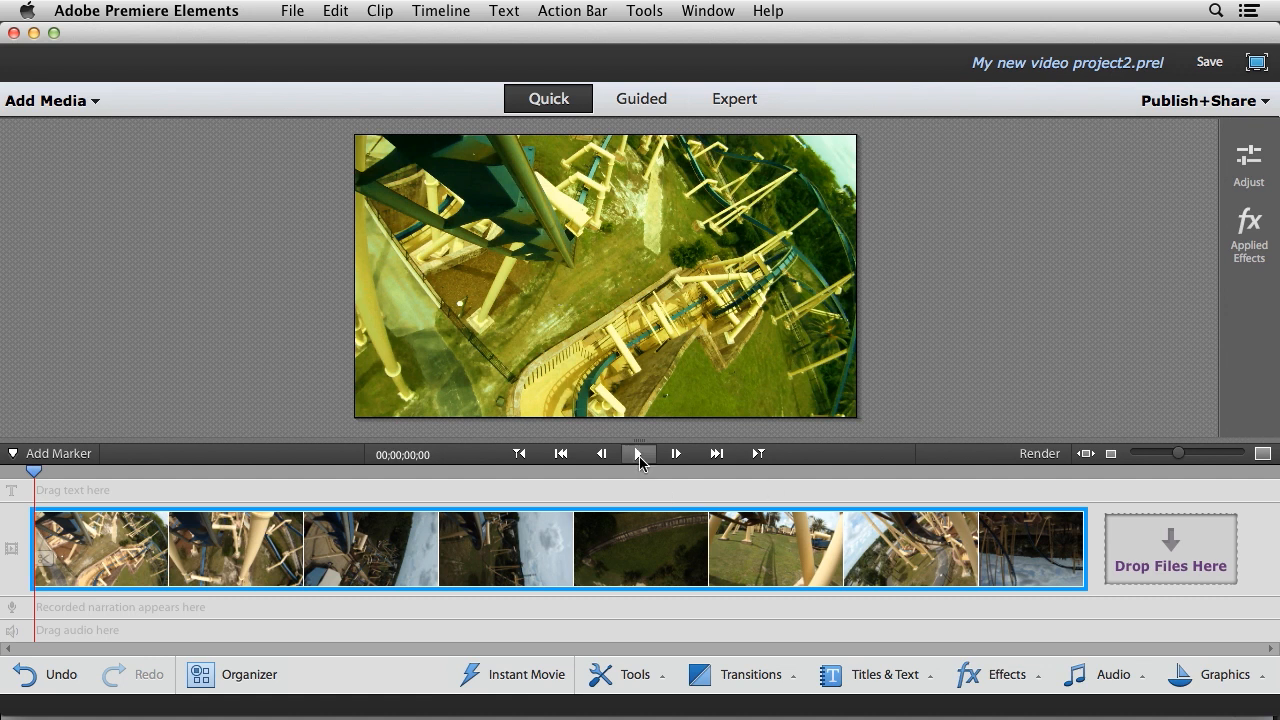
left_click(640, 452)
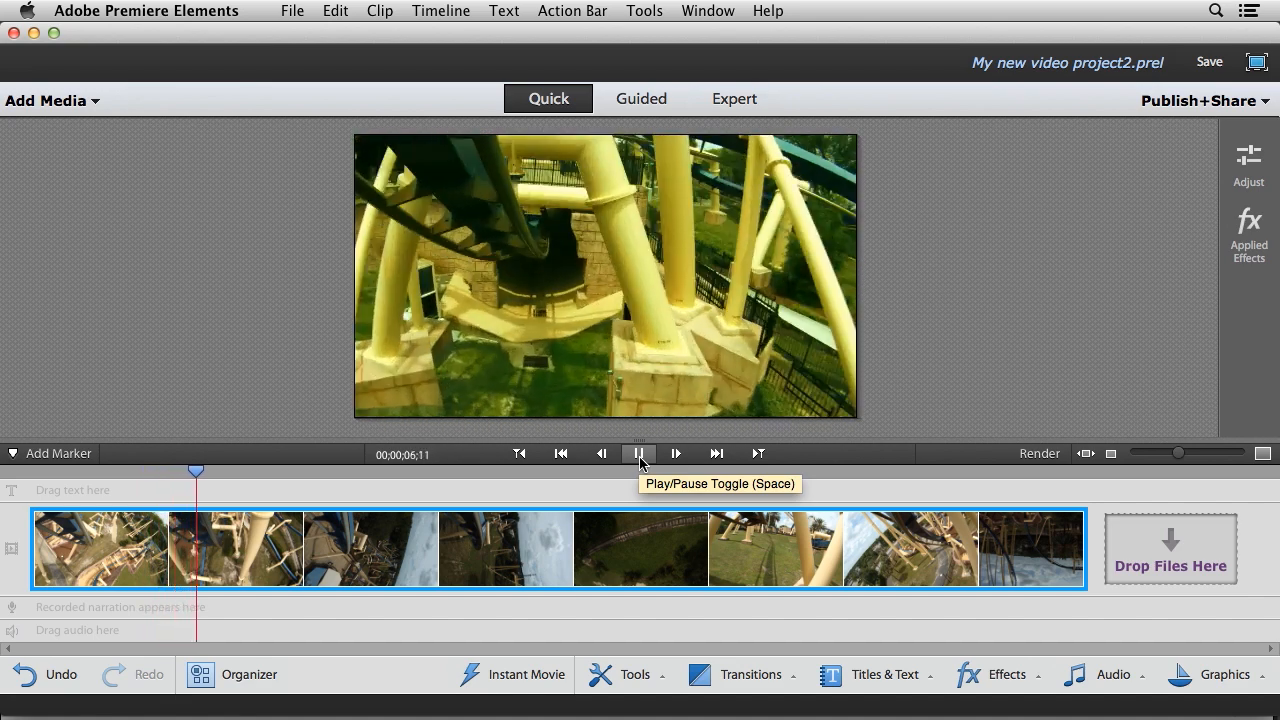
left_click(640, 452)
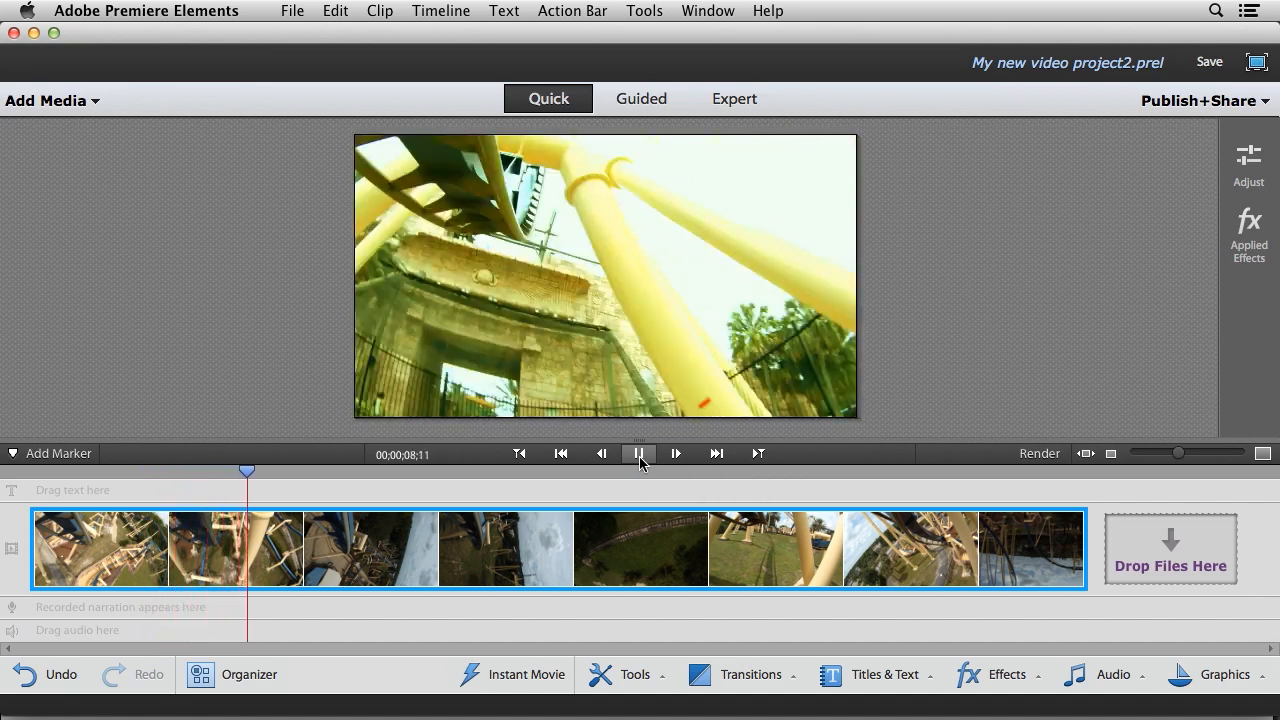
left_click(640, 452)
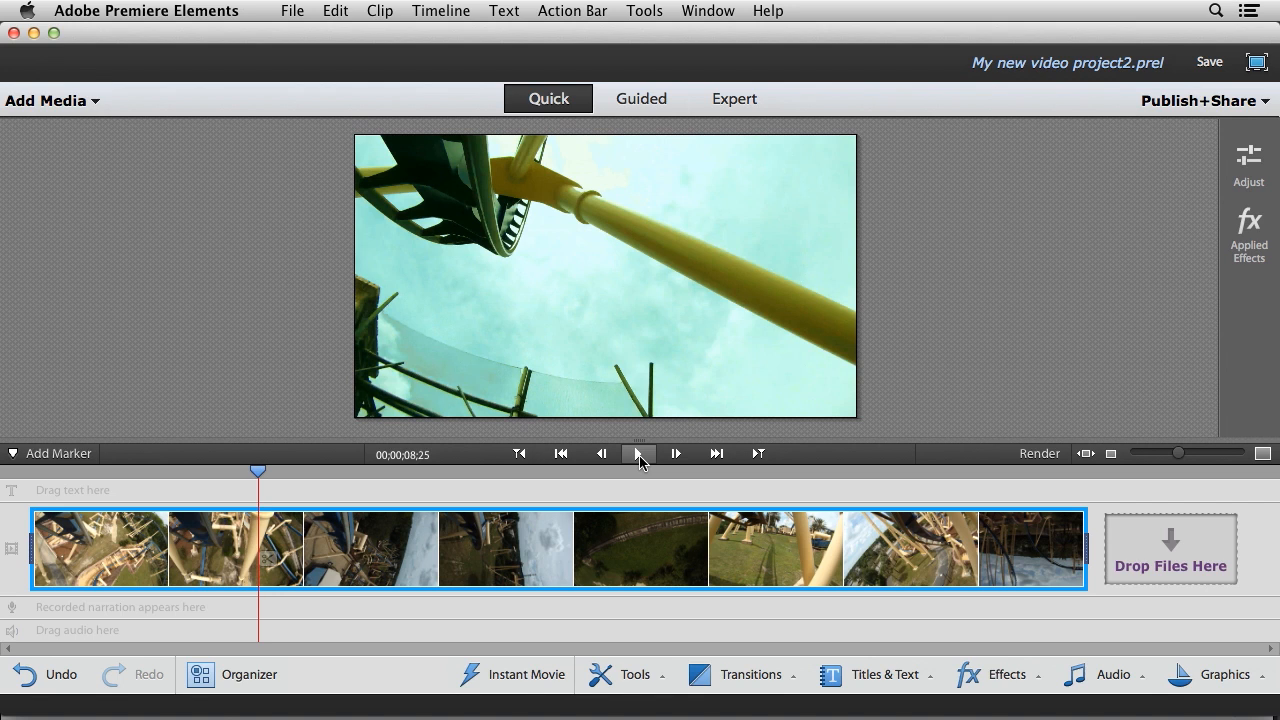
left_click(1006, 674)
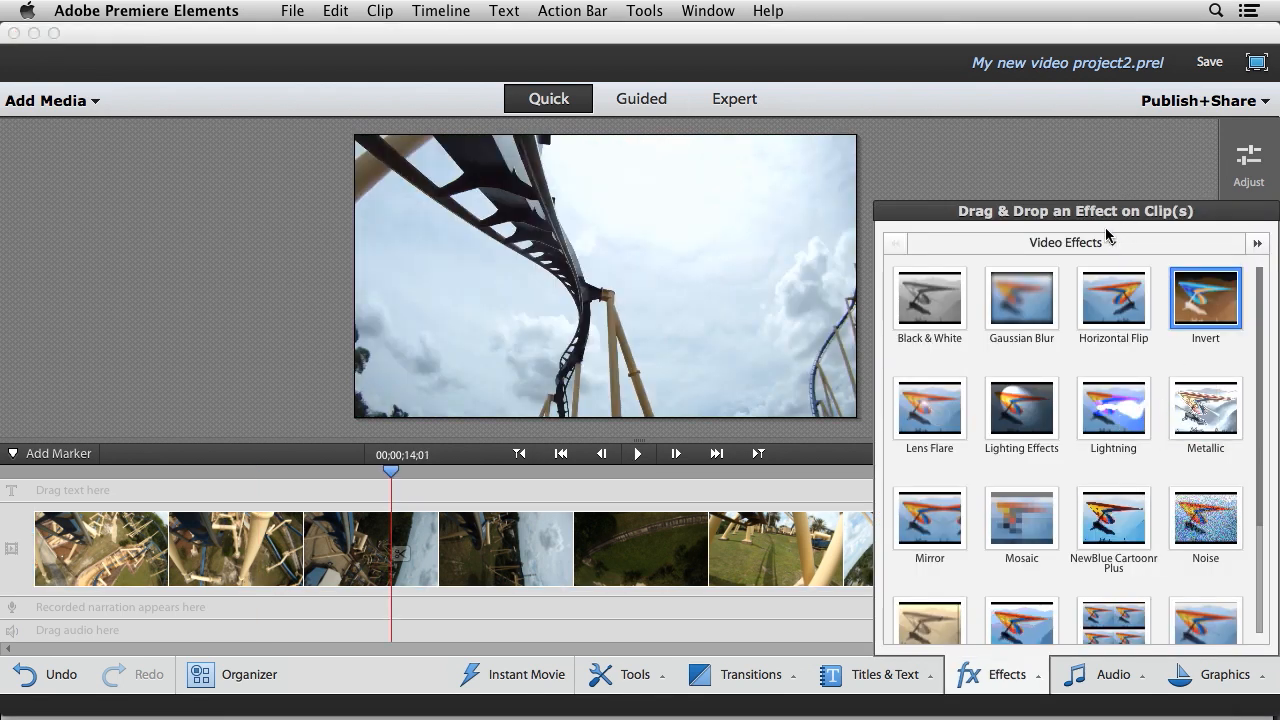
Apply the Comic look from FilmLooks to the entire movie
left_click(1070, 244)
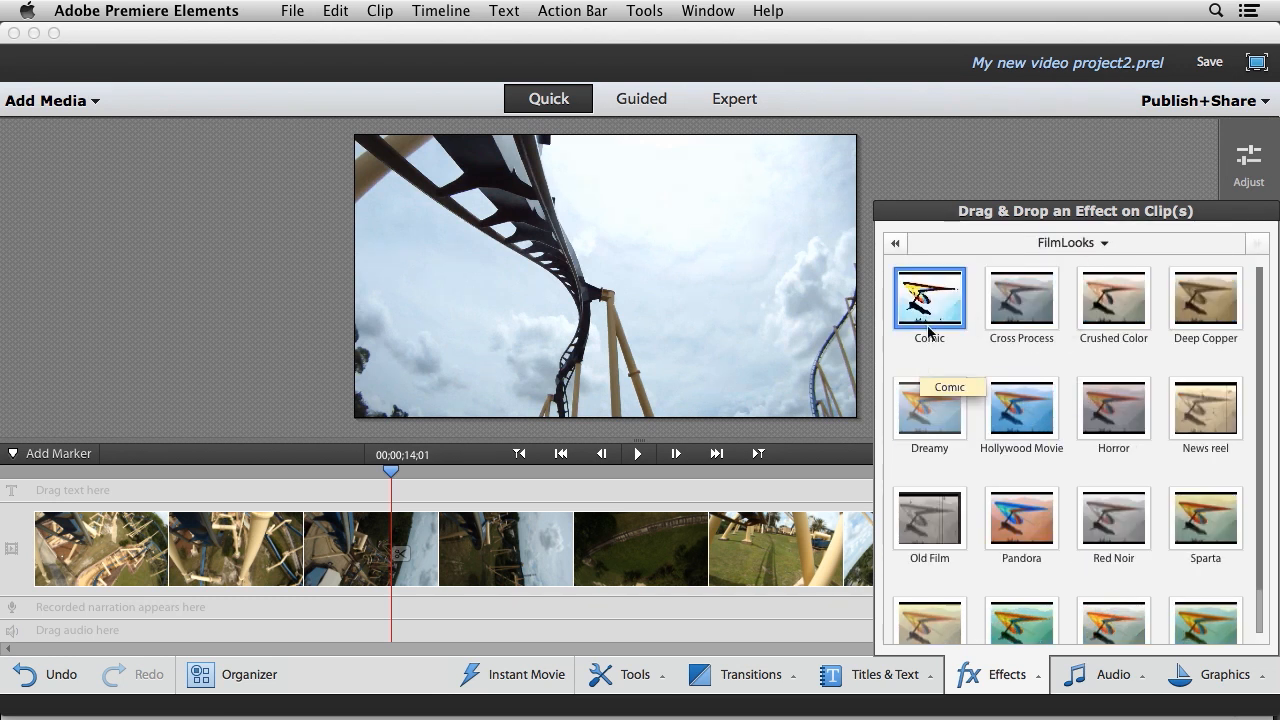
double_click(928, 298)
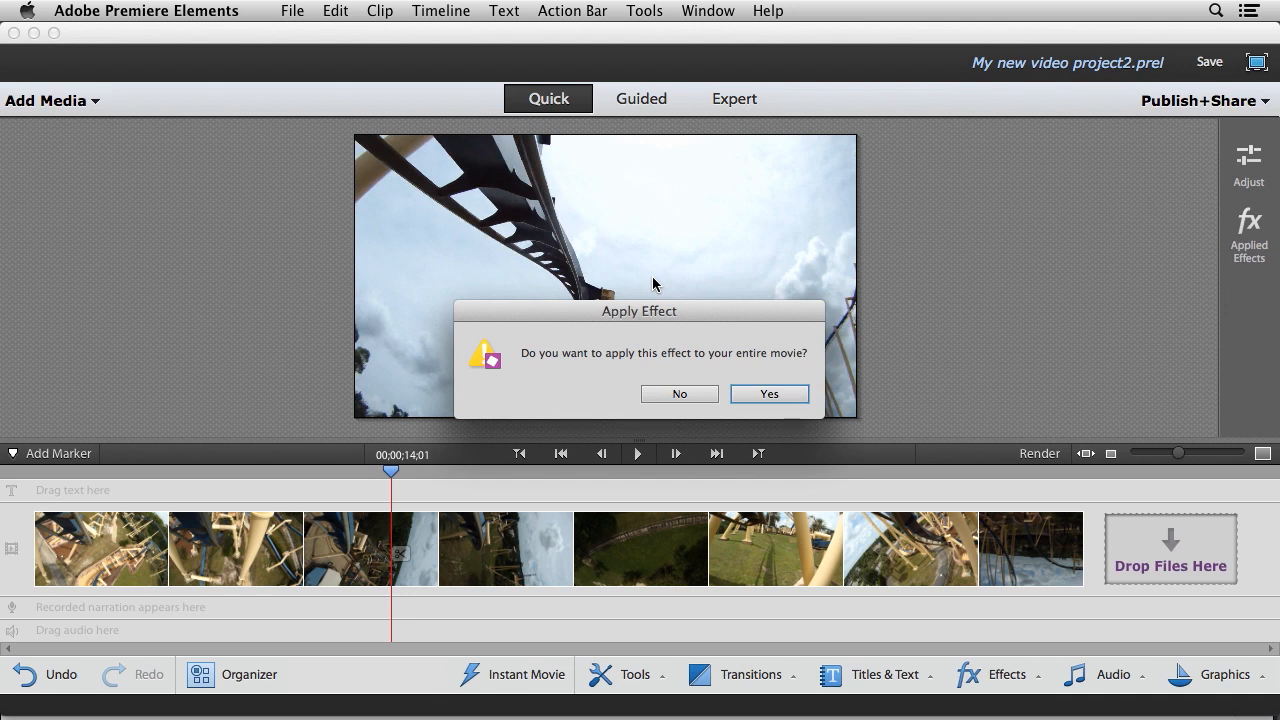
left_click(768, 392)
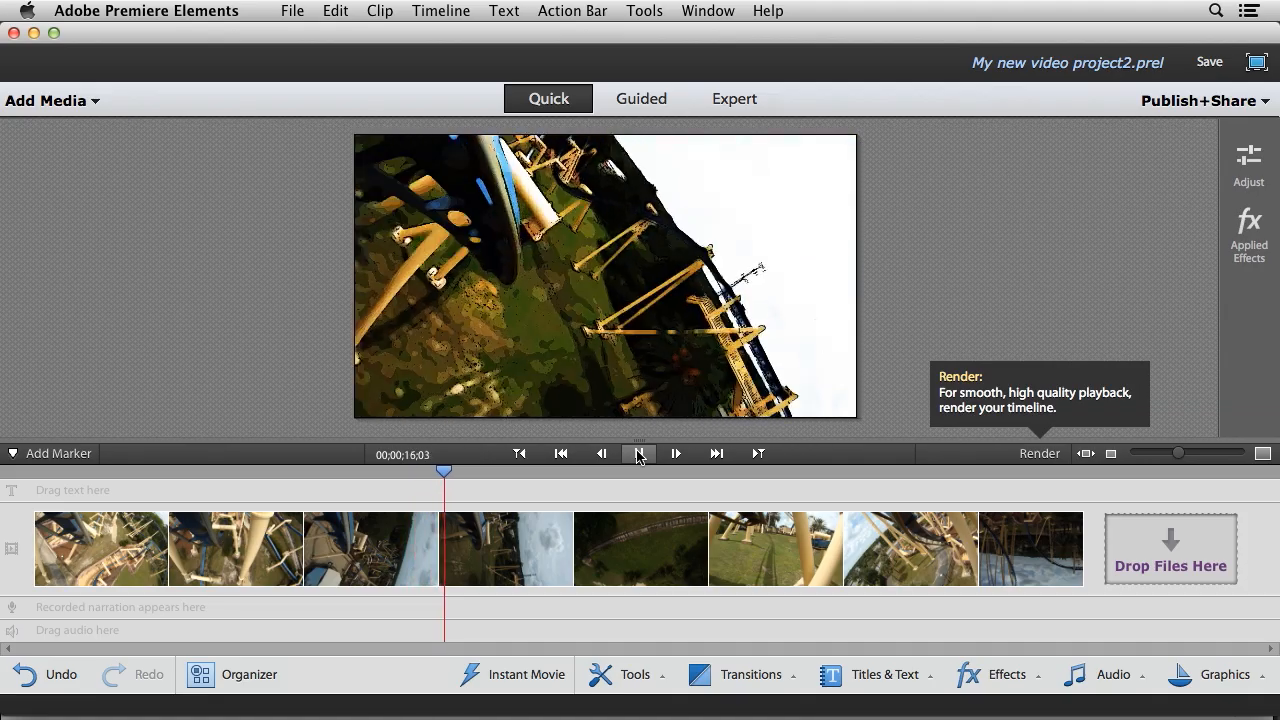
left_click(640, 452)
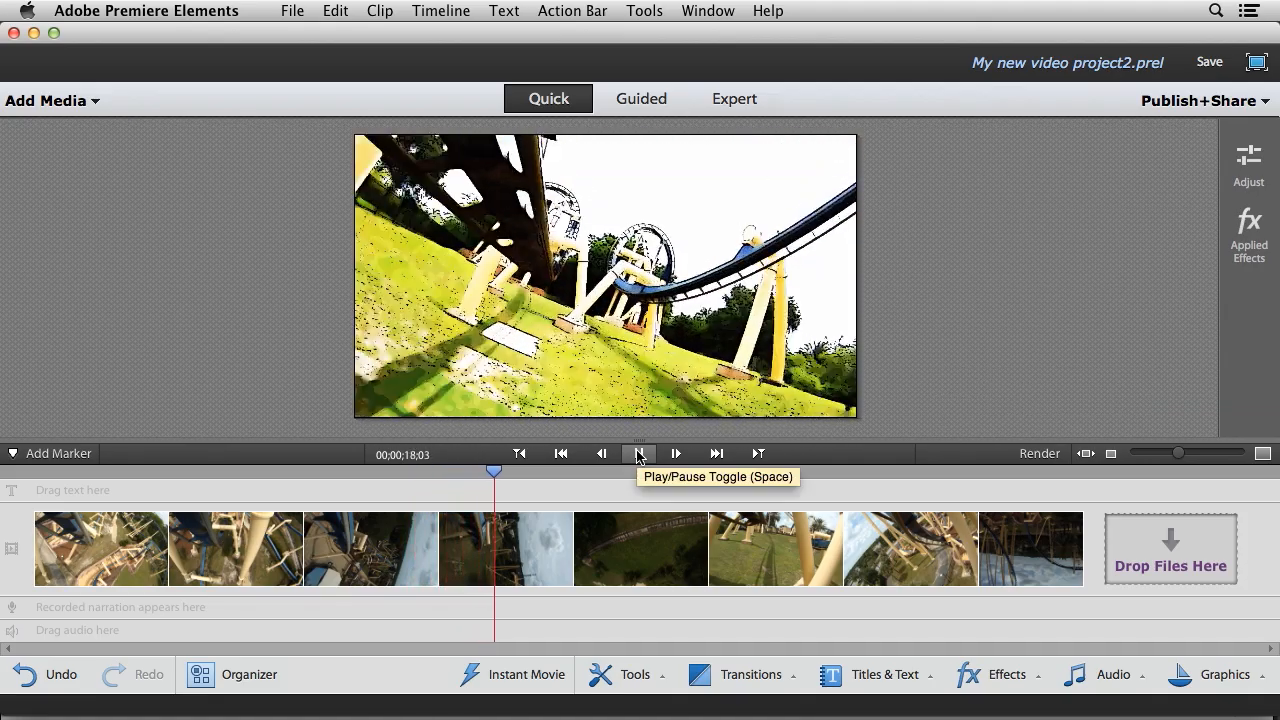
left_click(676, 452)
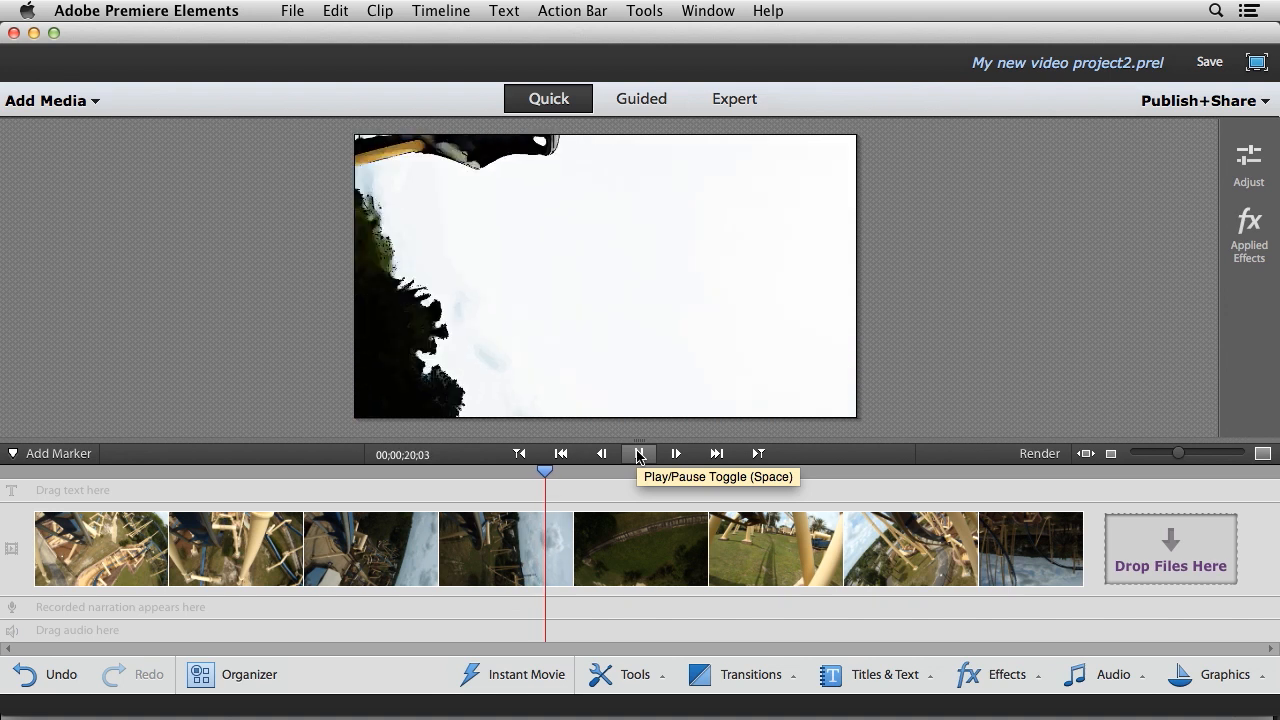
left_click(676, 452)
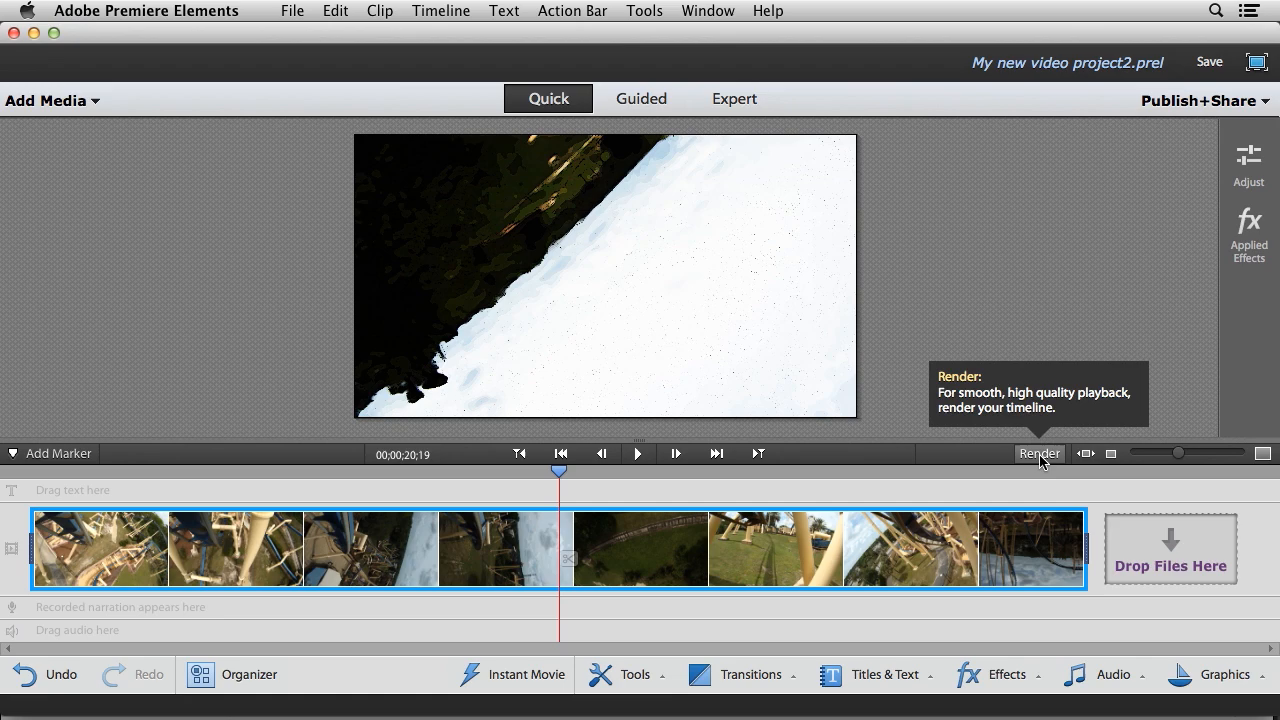
Render the timeline and play the comic-styled movie back from the start
left_click(1040, 452)
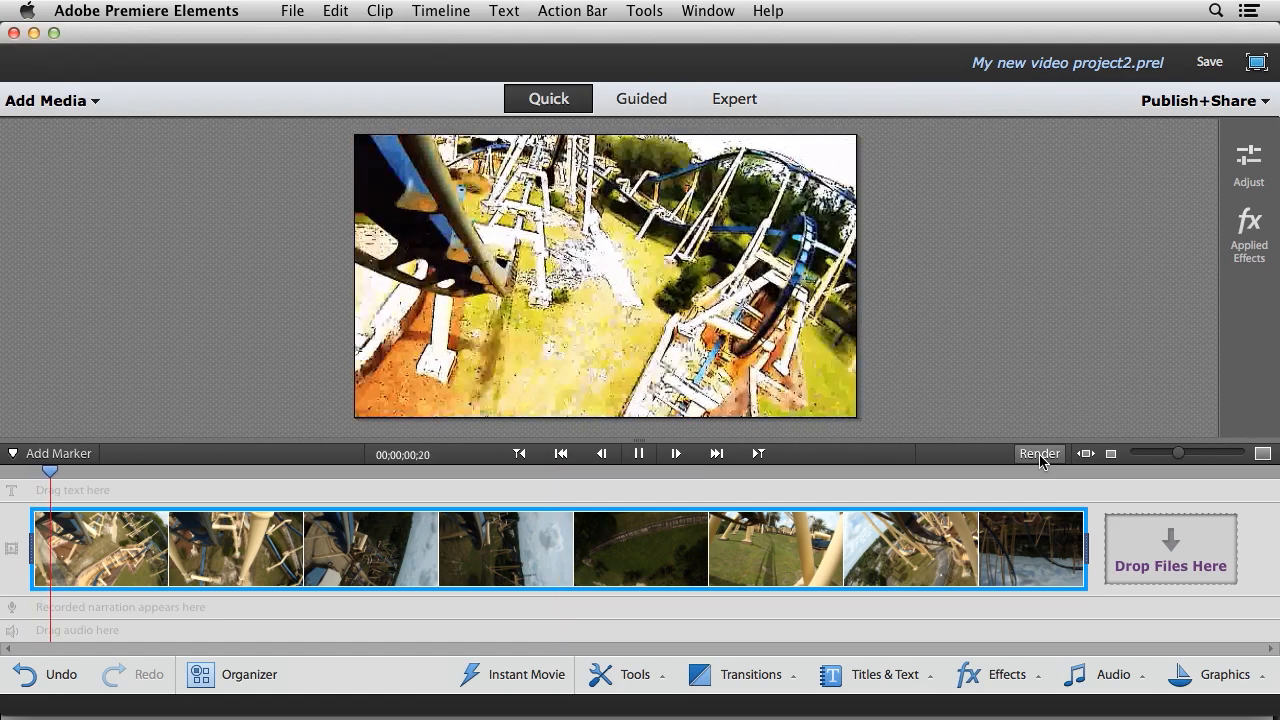
left_click(638, 452)
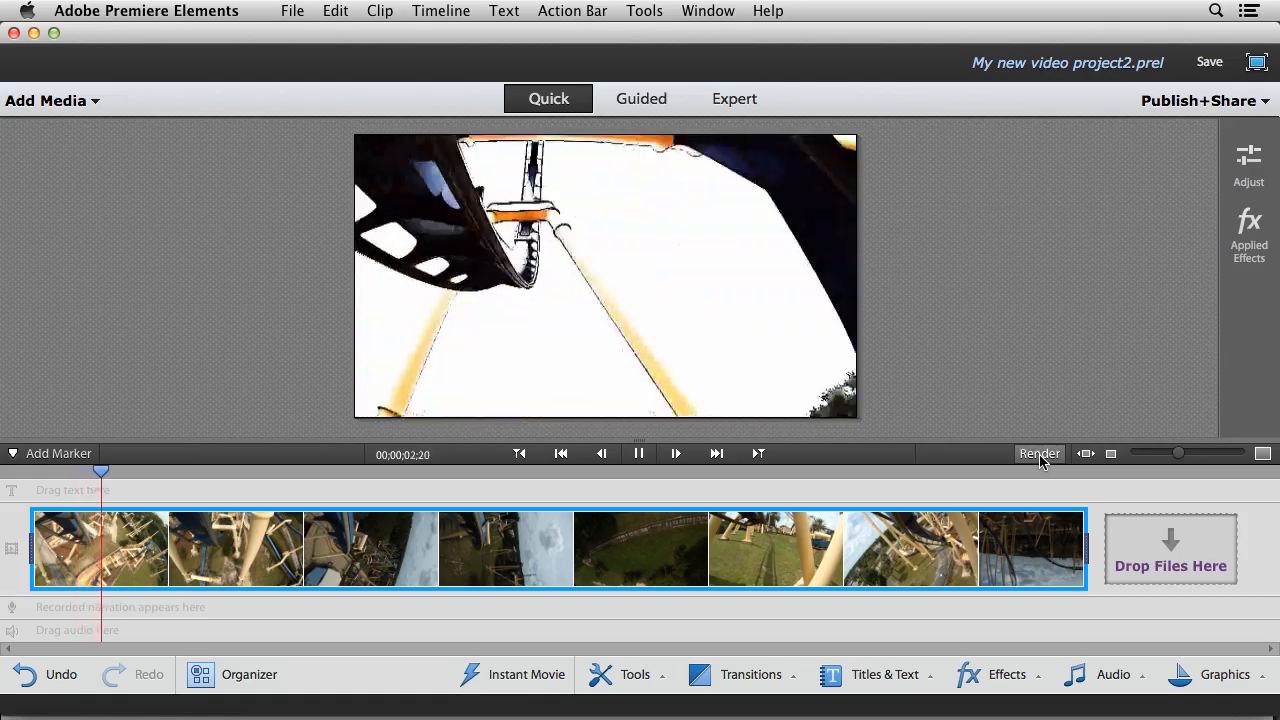